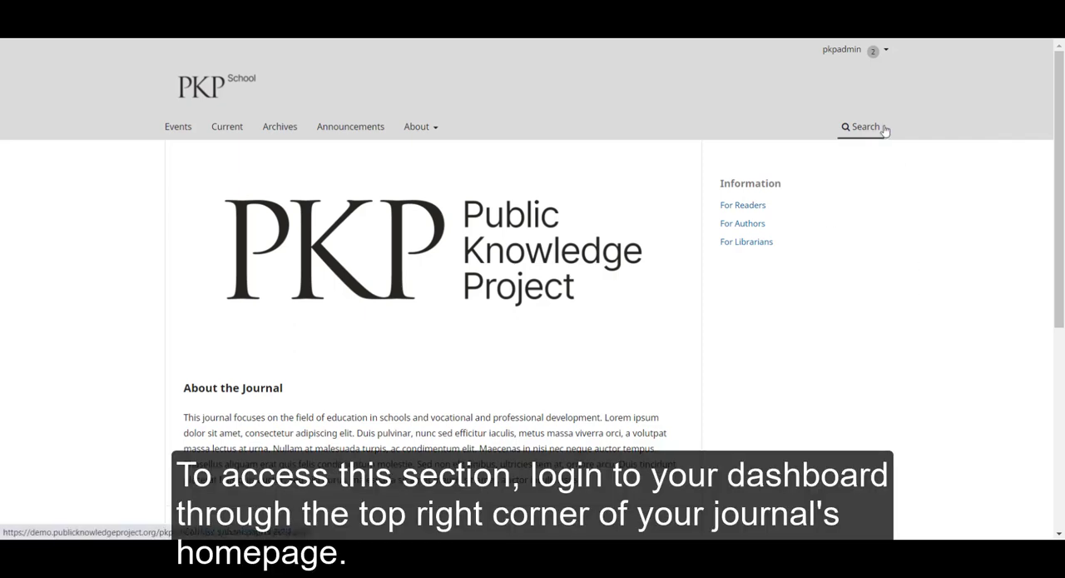
# Reach the editorial dashboard from the account menu on the journal homepage.
pyautogui.click(844, 50)
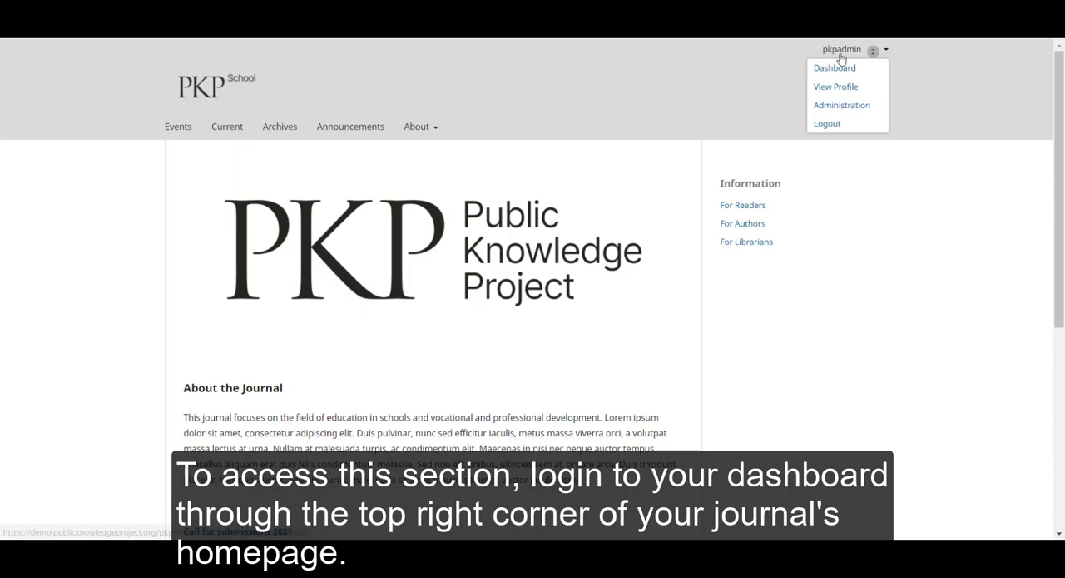
pyautogui.click(834, 68)
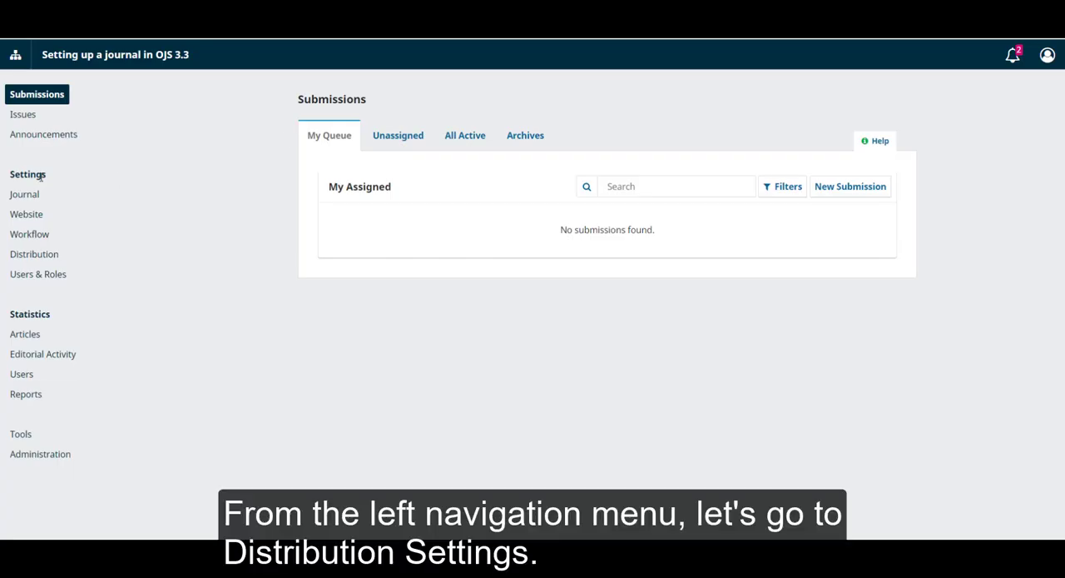
# Go to Distribution under Settings, landing on the License tab.
pyautogui.click(33, 254)
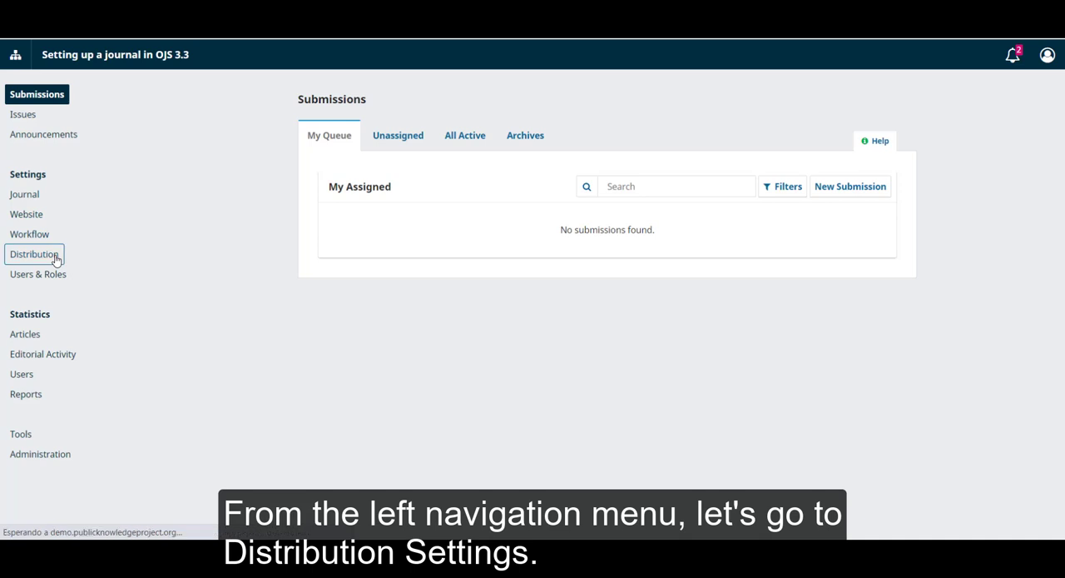
pyautogui.click(33, 253)
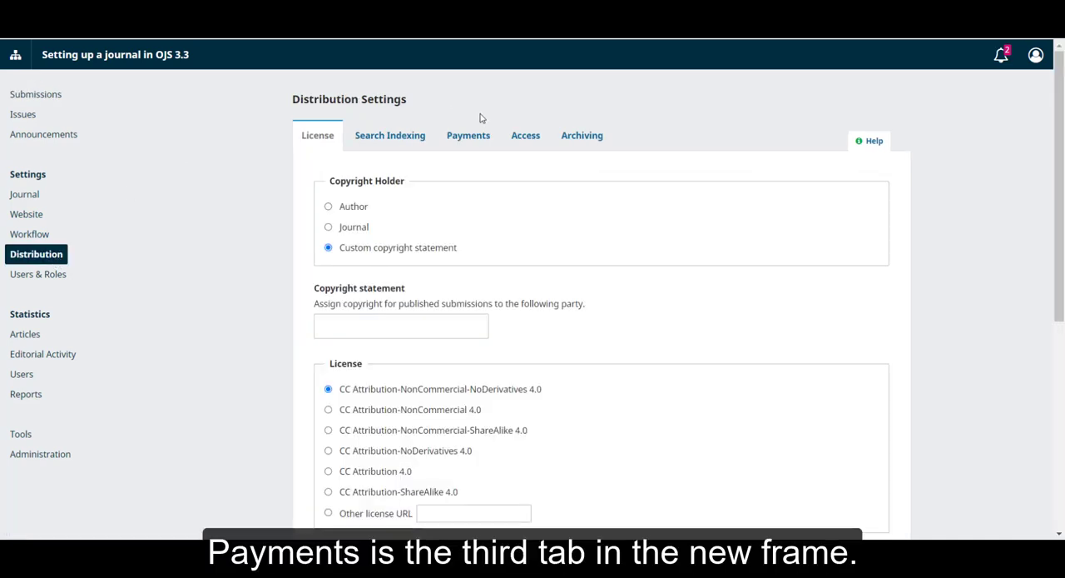
pyautogui.moveTo(472, 138)
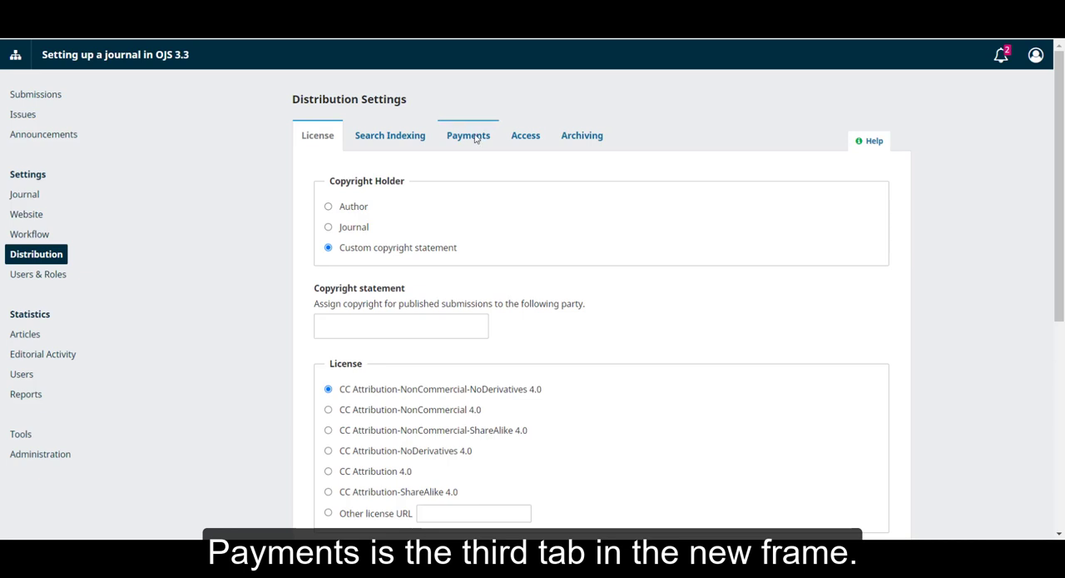
# Enable payments on the Payments tab and reach the Currency dropdown.
pyautogui.click(473, 135)
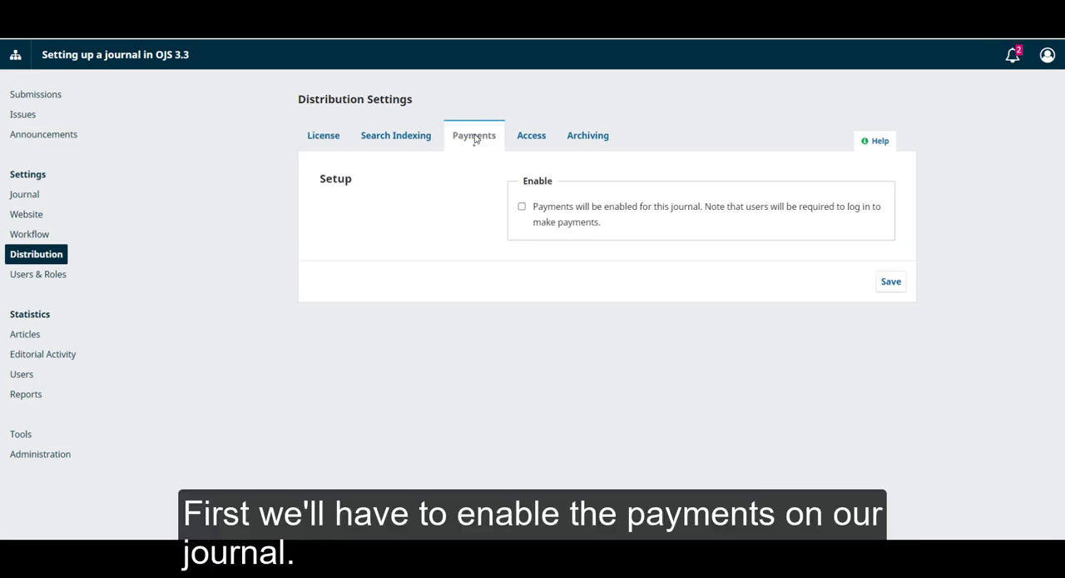
pyautogui.moveTo(509, 240)
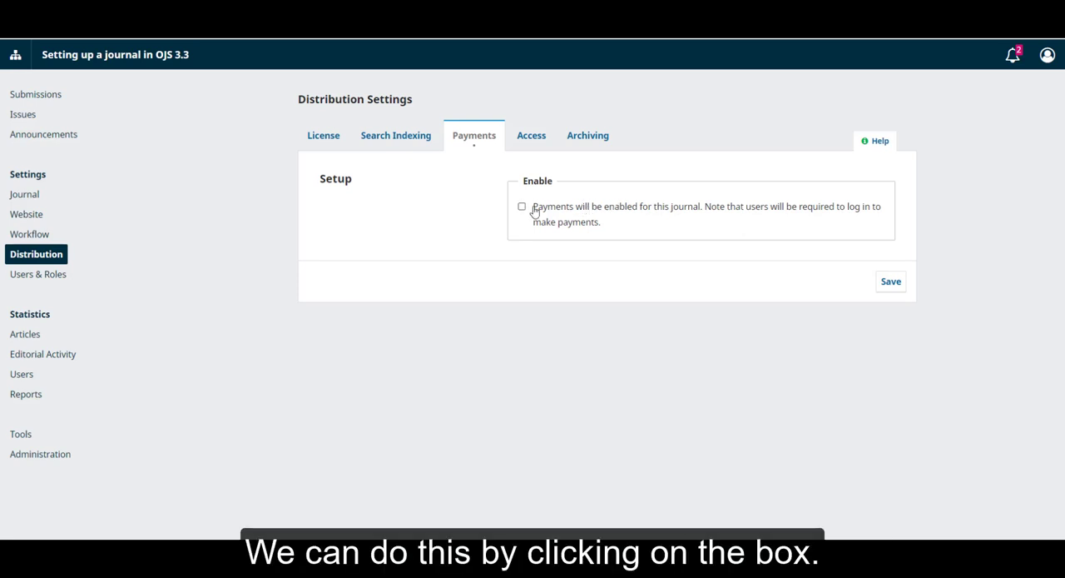
pyautogui.click(521, 206)
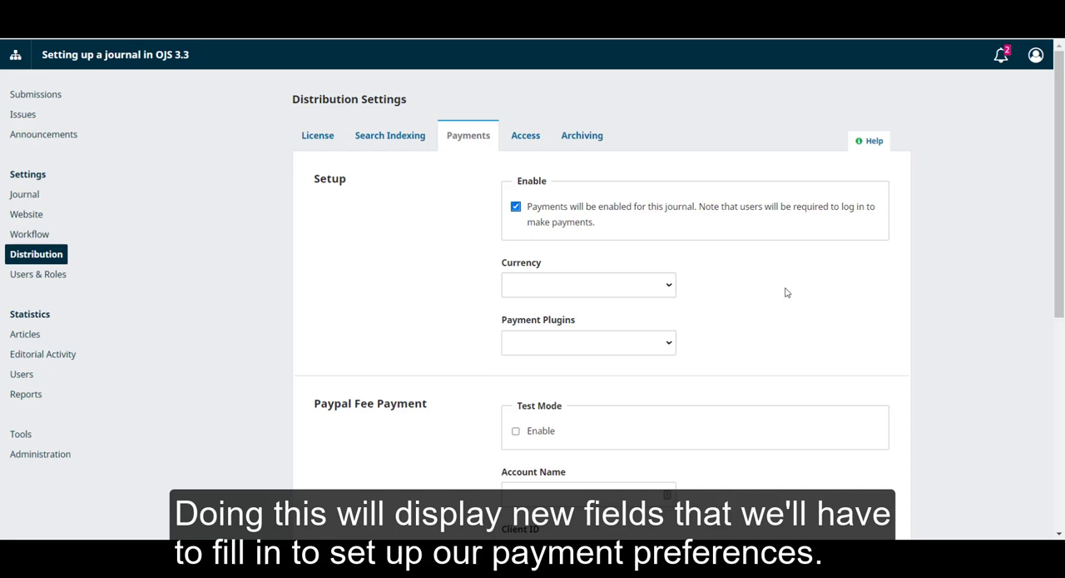
pyautogui.scroll(-3)
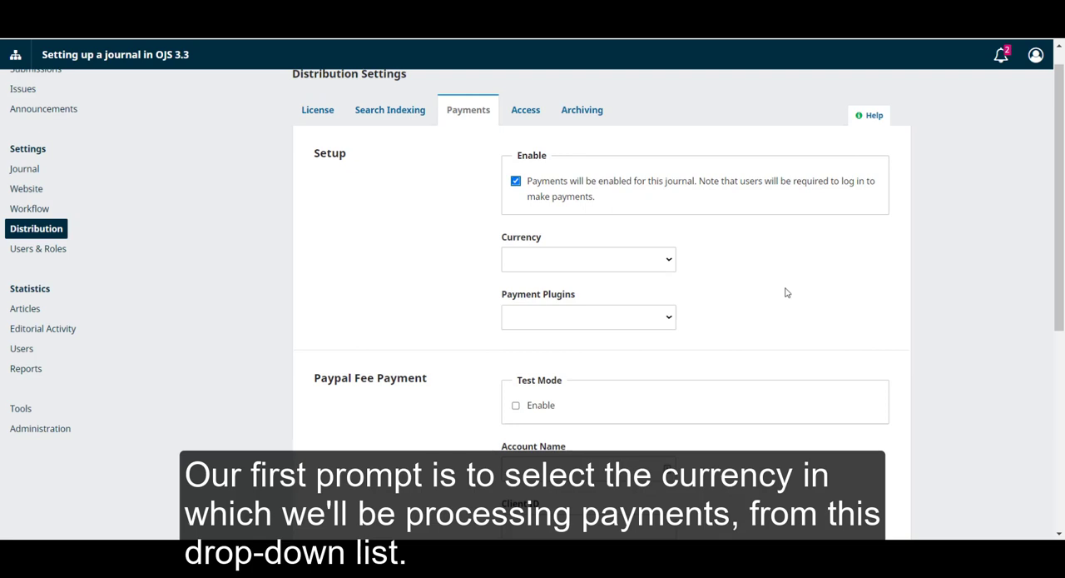
pyautogui.click(588, 258)
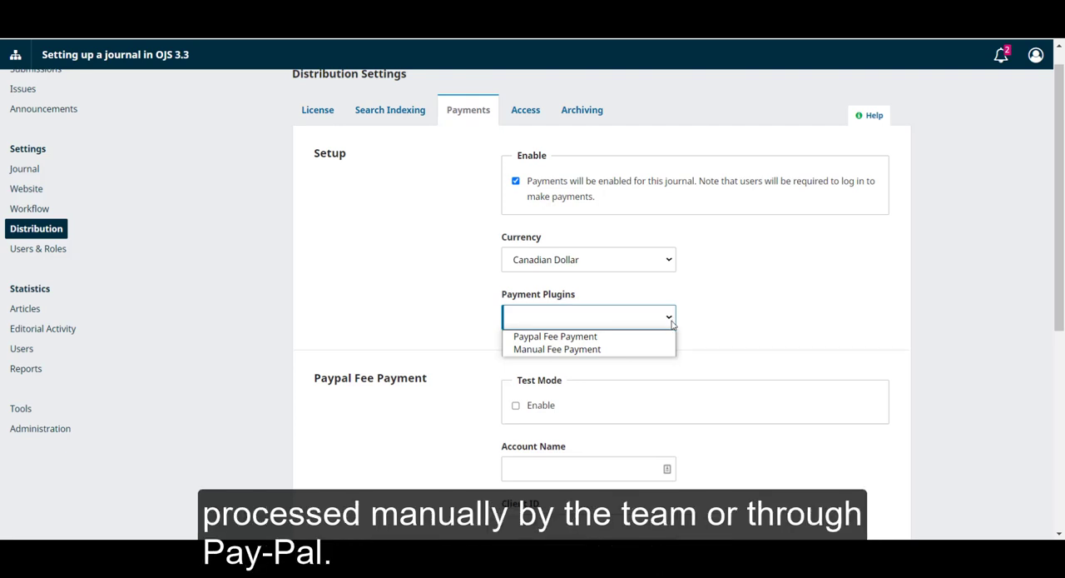
pyautogui.moveTo(556, 350)
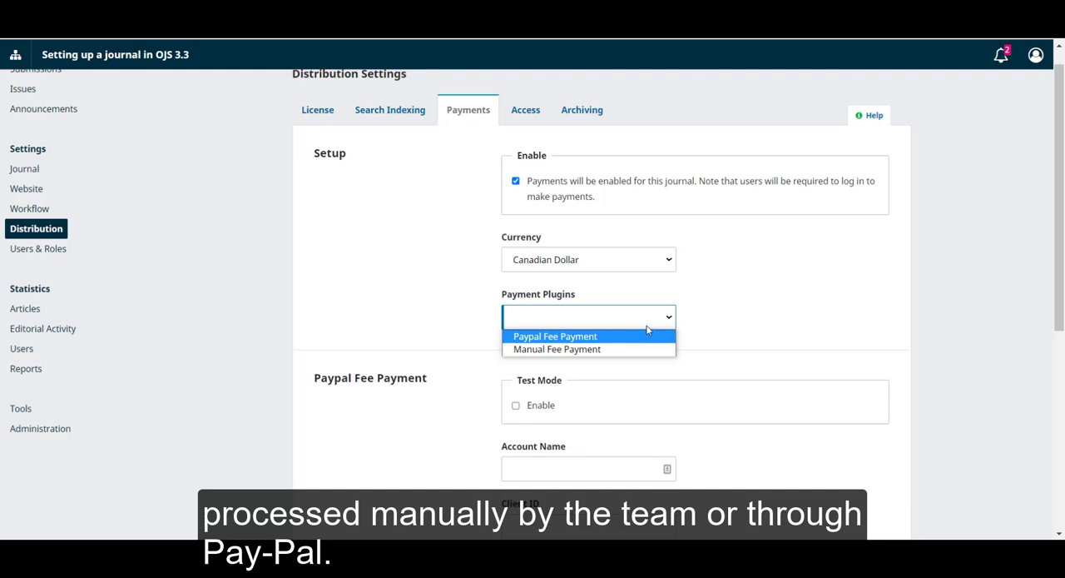
# Select Paypal Fee Payment as the payment plugin, showing its account fields.
pyautogui.click(556, 350)
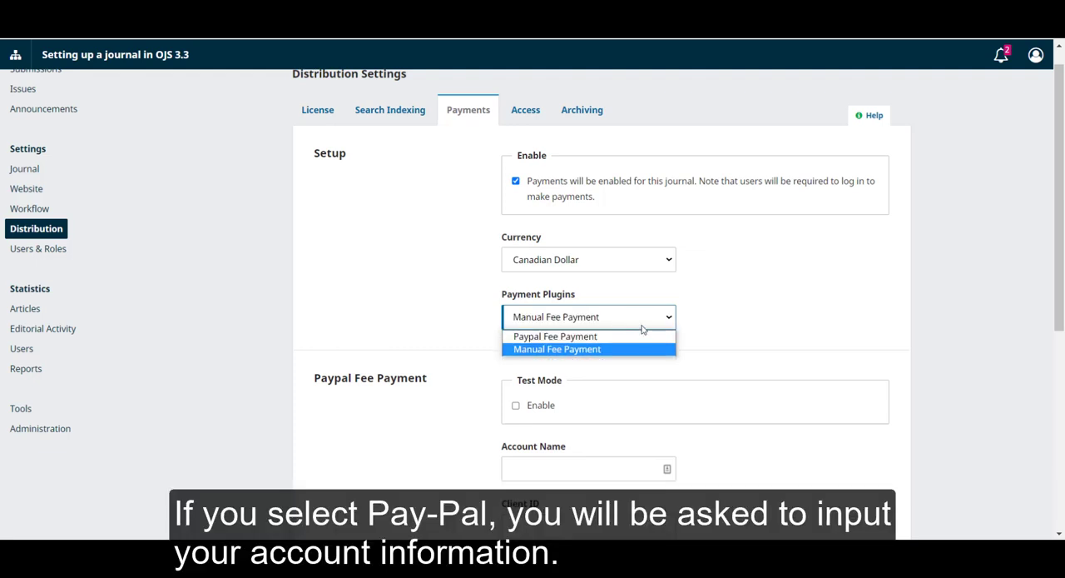
pyautogui.click(554, 336)
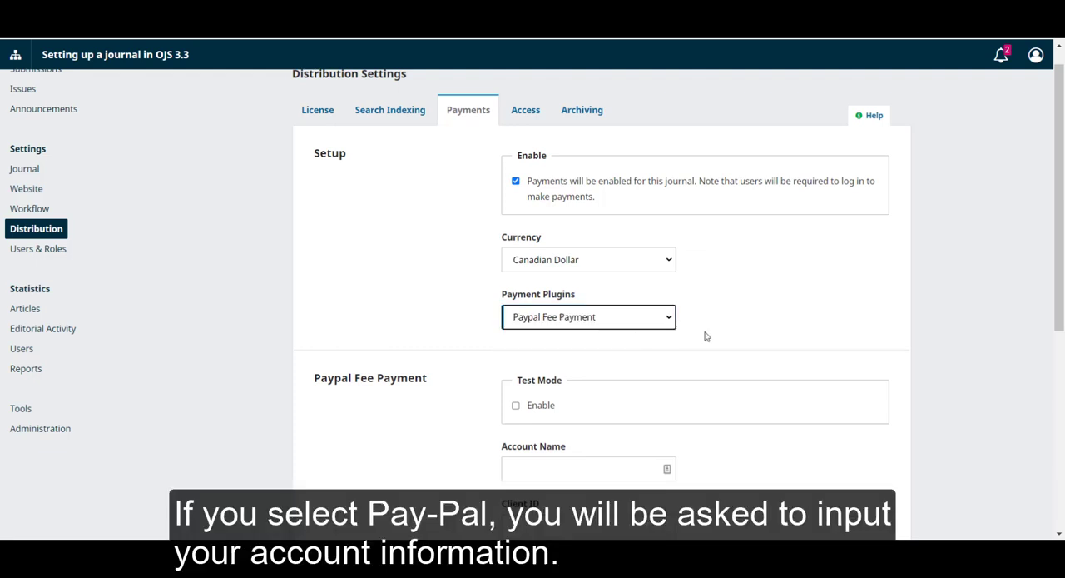
pyautogui.scroll(-3)
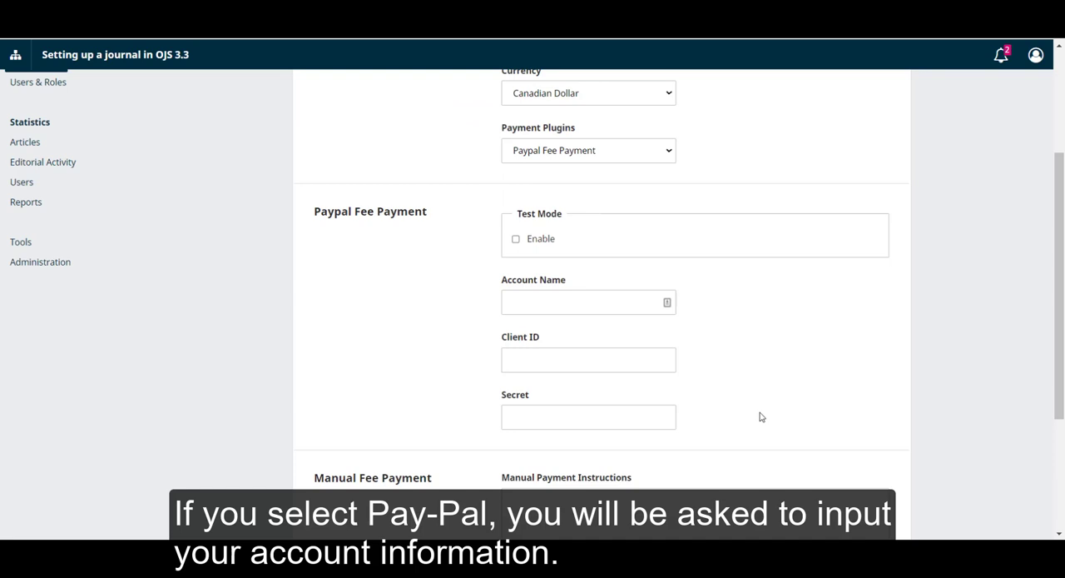
pyautogui.moveTo(702, 183)
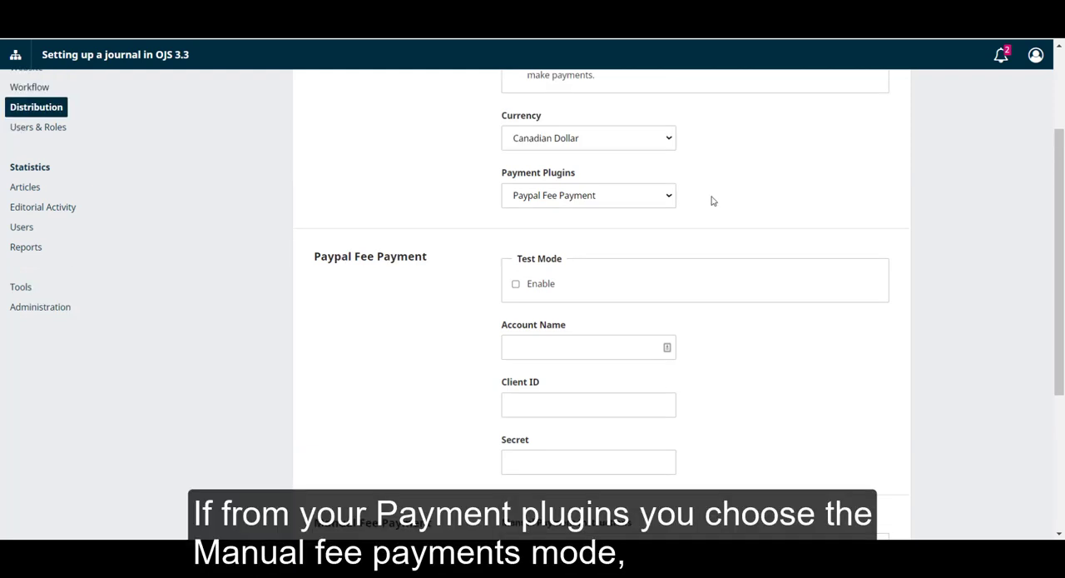
# Choose Manual Fee Payment with its three numbered instructions and save the settings.
pyautogui.click(590, 194)
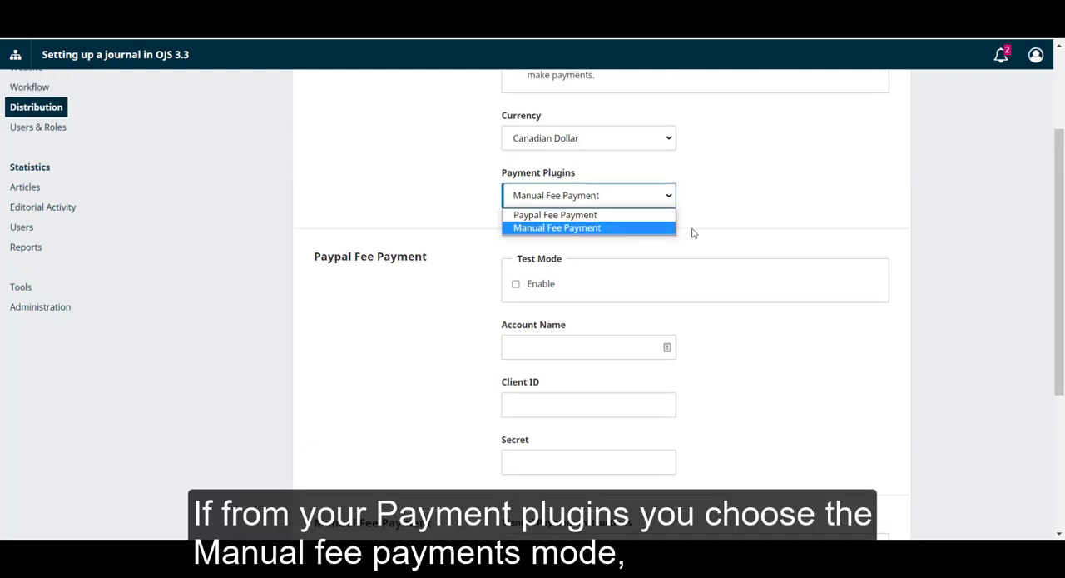
pyautogui.click(556, 226)
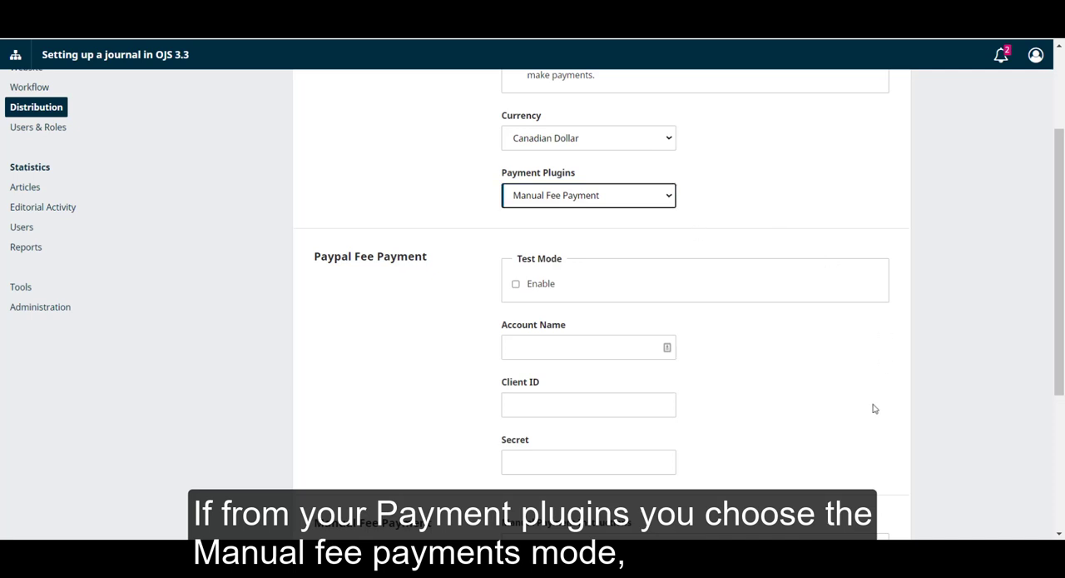
pyautogui.scroll(-3)
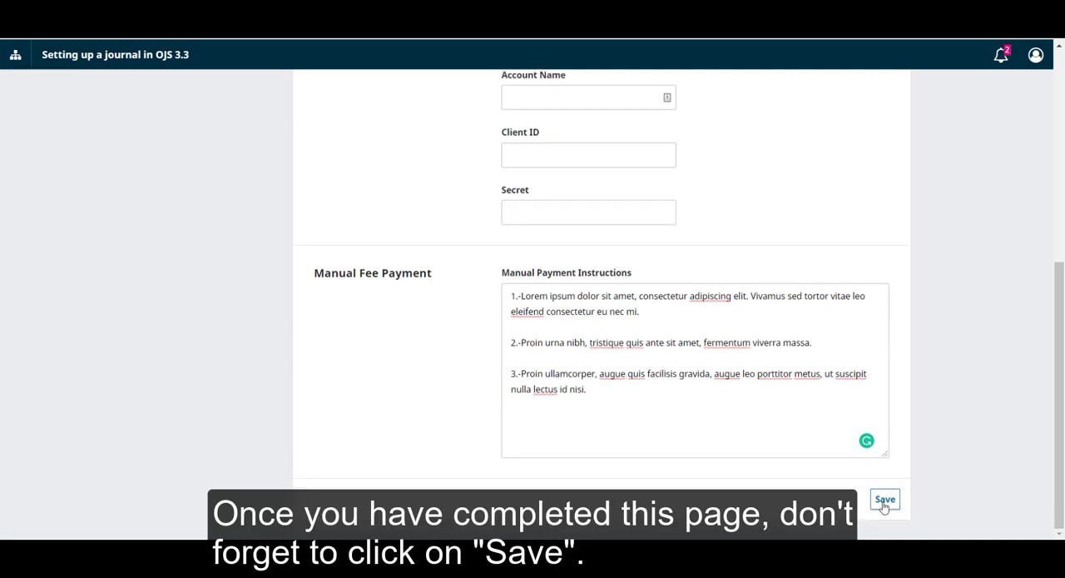
pyautogui.click(883, 500)
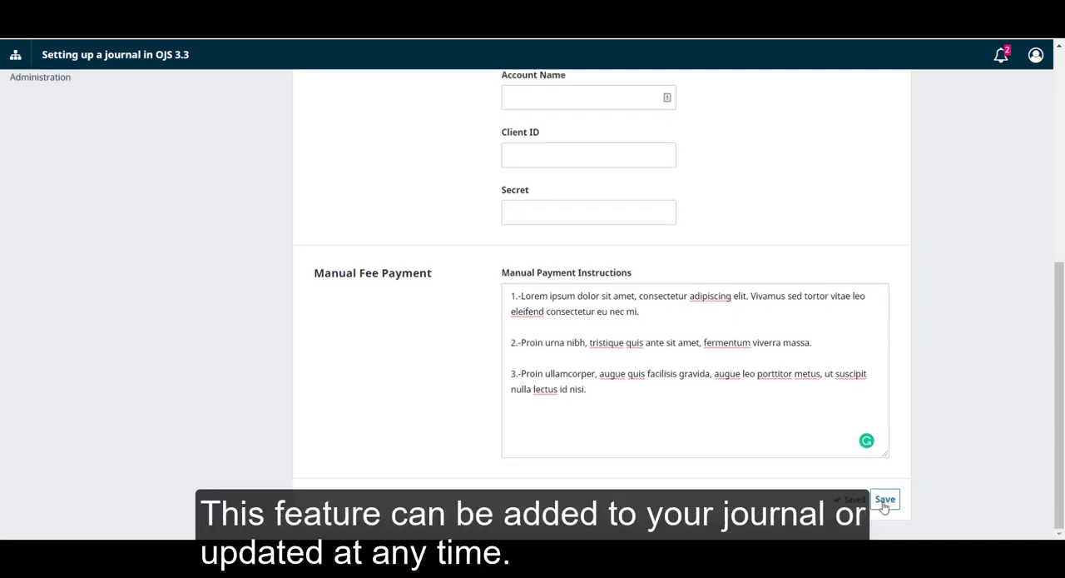